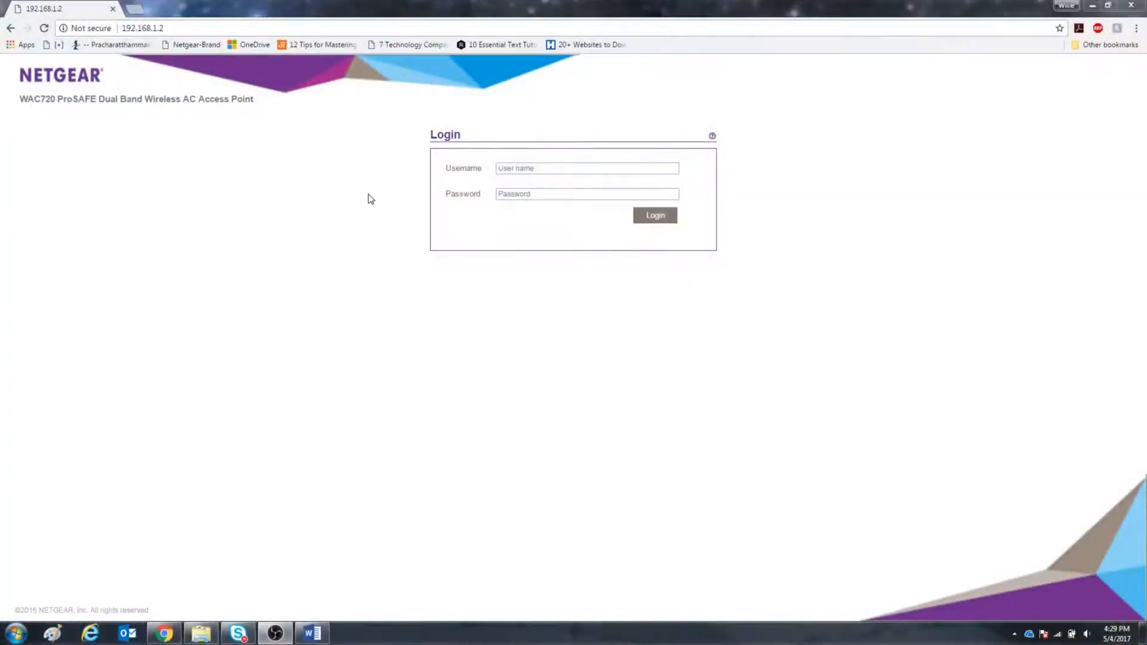
mouse_move(372, 198)
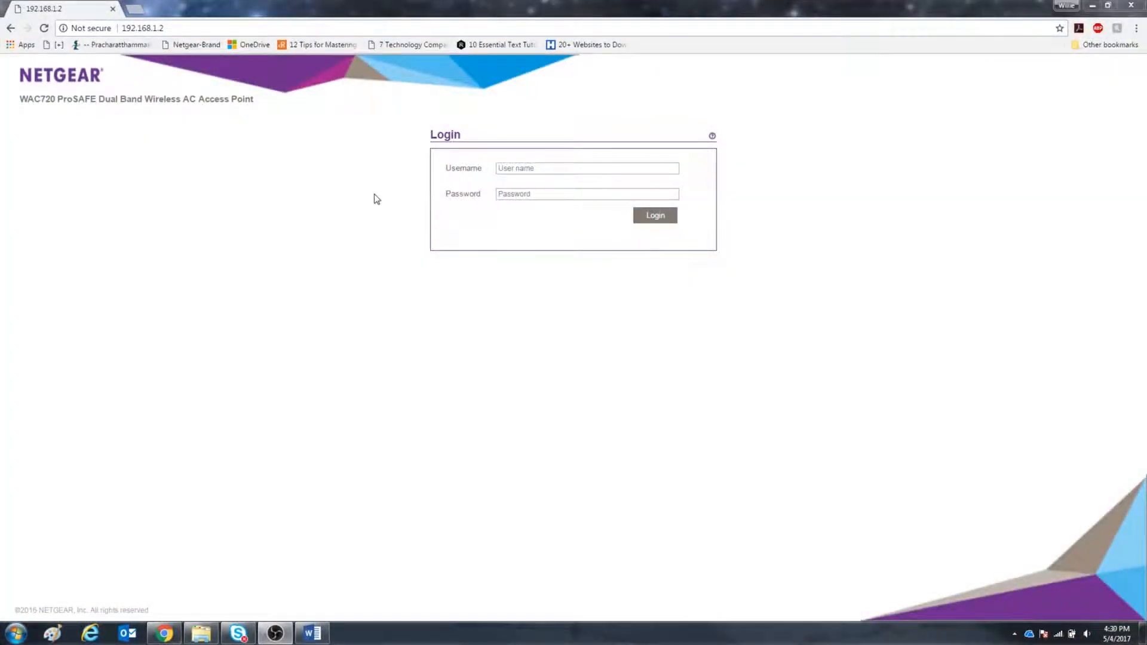
- Log in to the WAC720 management interface with the admin username and password
click(586, 167)
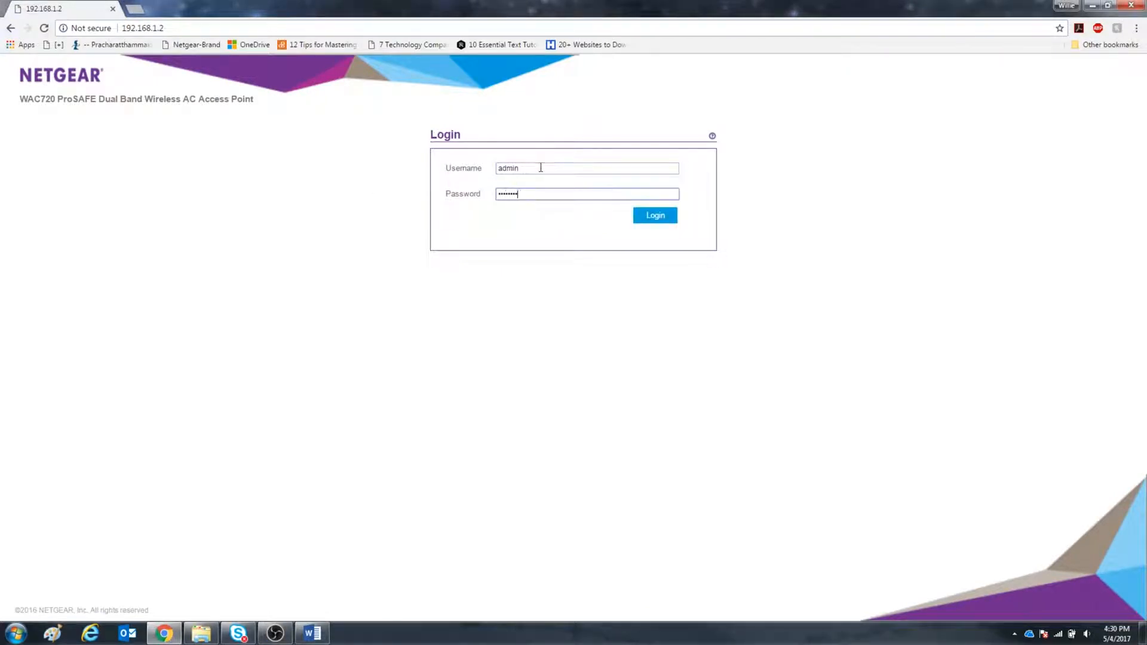
click(655, 215)
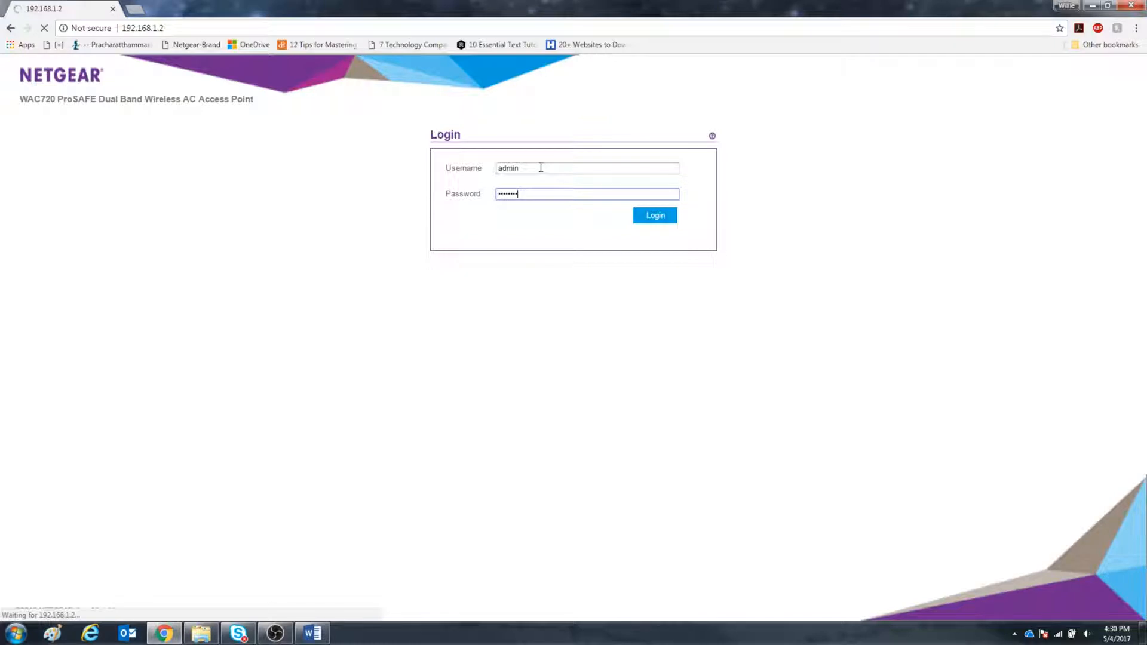
- Go to the Configuration > Captive Portal settings page
click(654, 215)
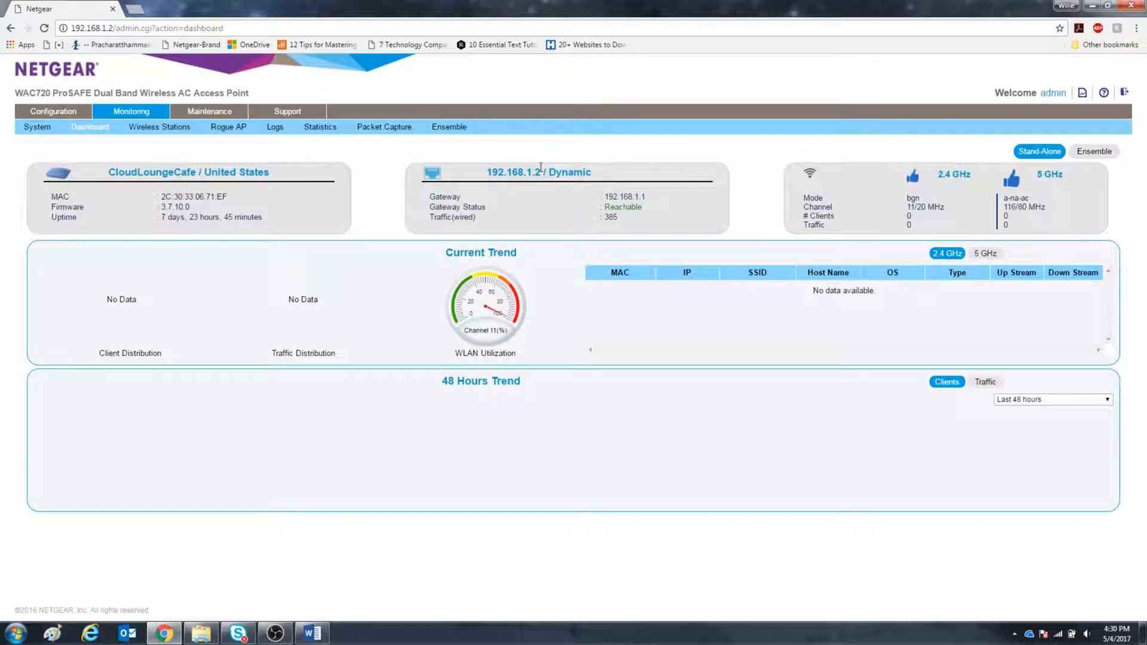
click(53, 111)
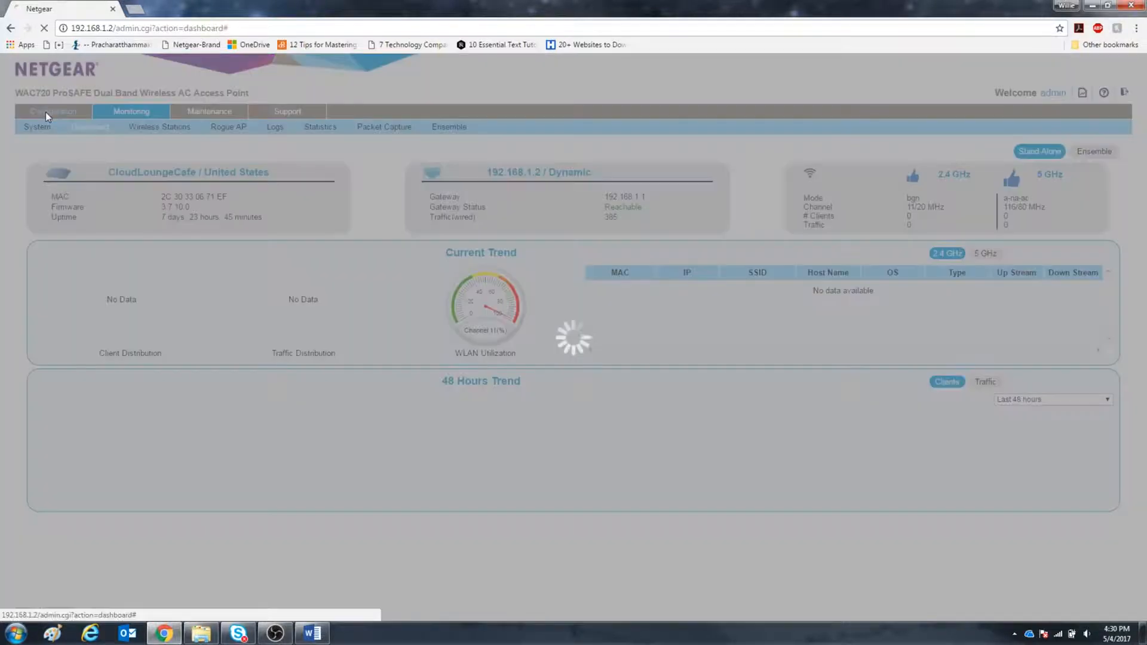
click(52, 111)
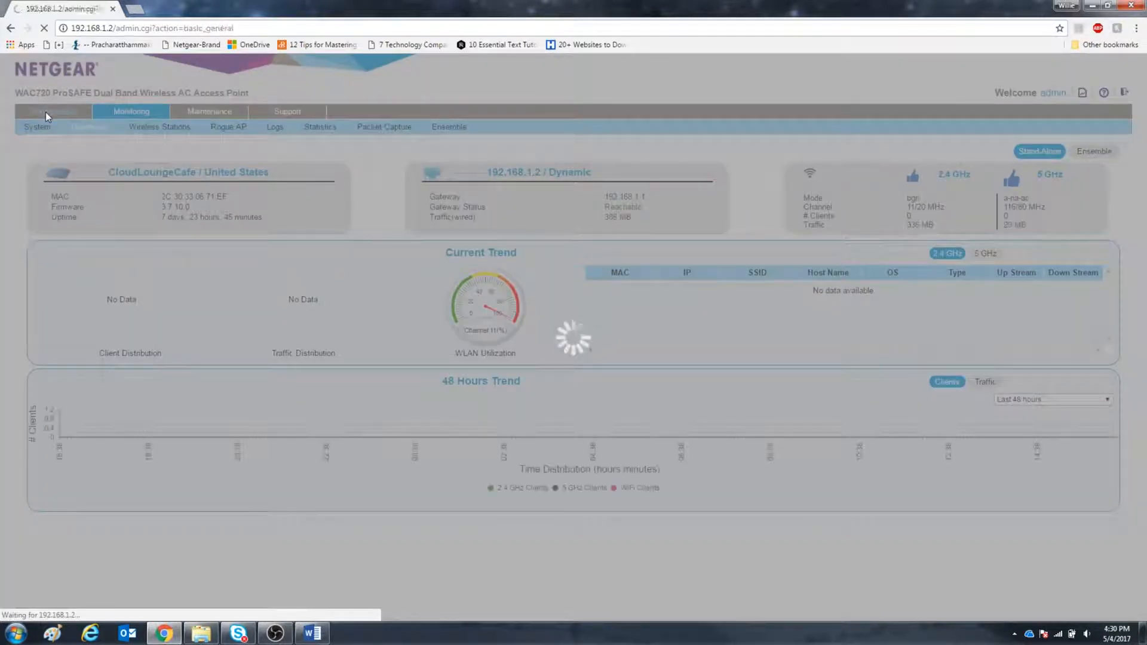
click(52, 111)
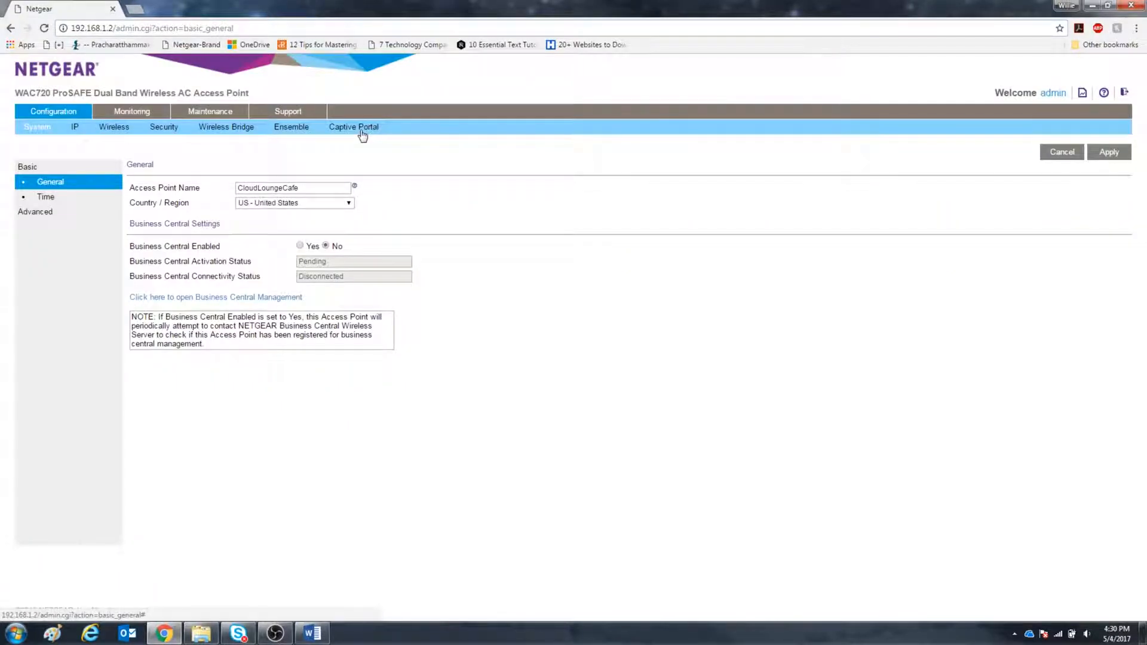
click(354, 126)
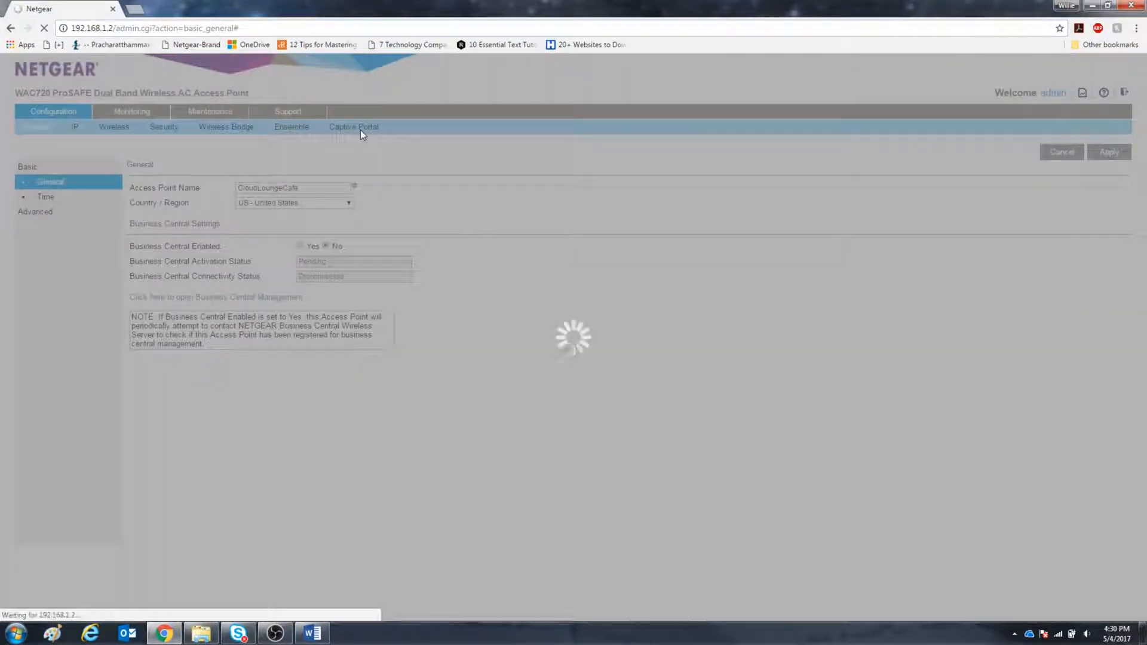
click(353, 127)
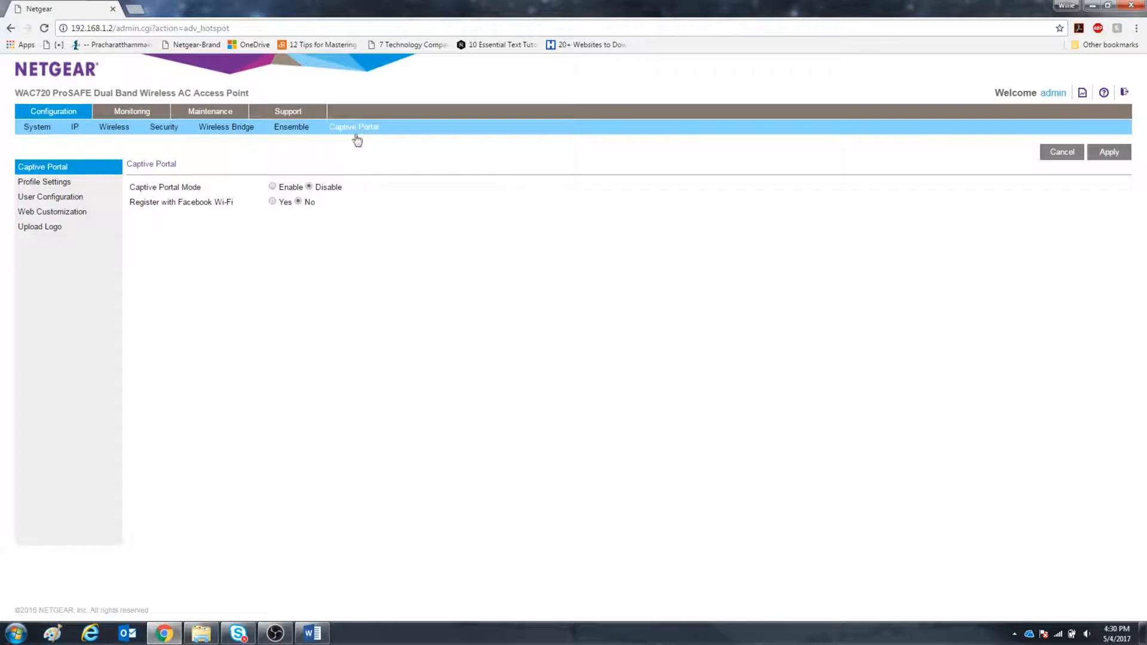
- Enable Captive Portal Mode, set Register with Facebook Wi-Fi to Yes, and apply
click(273, 186)
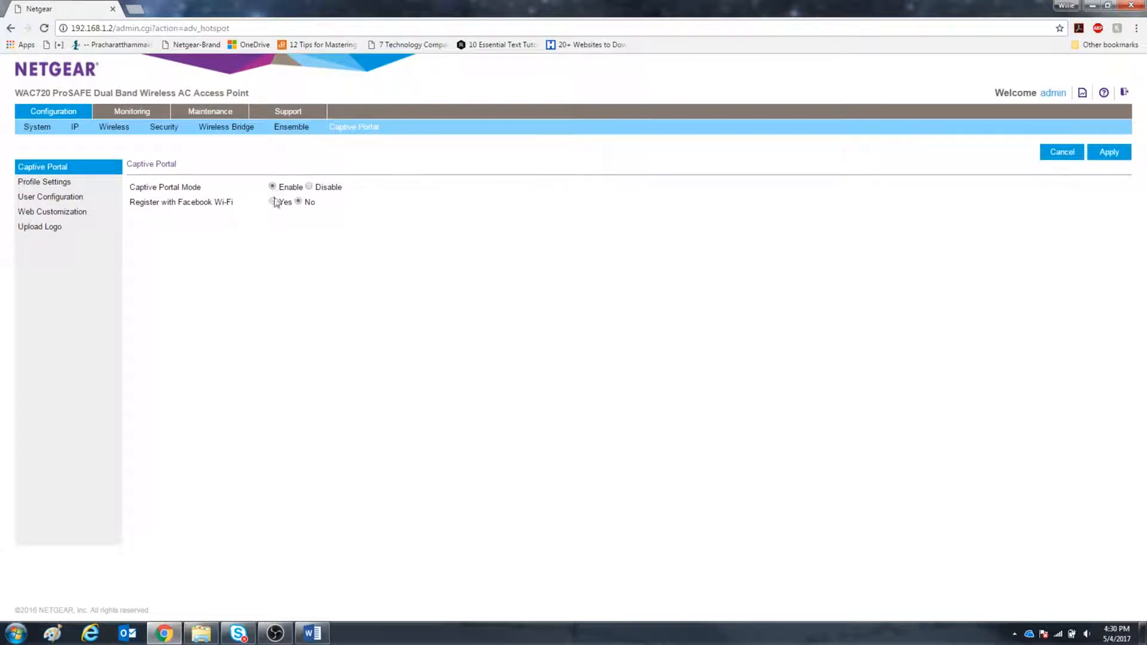
click(273, 202)
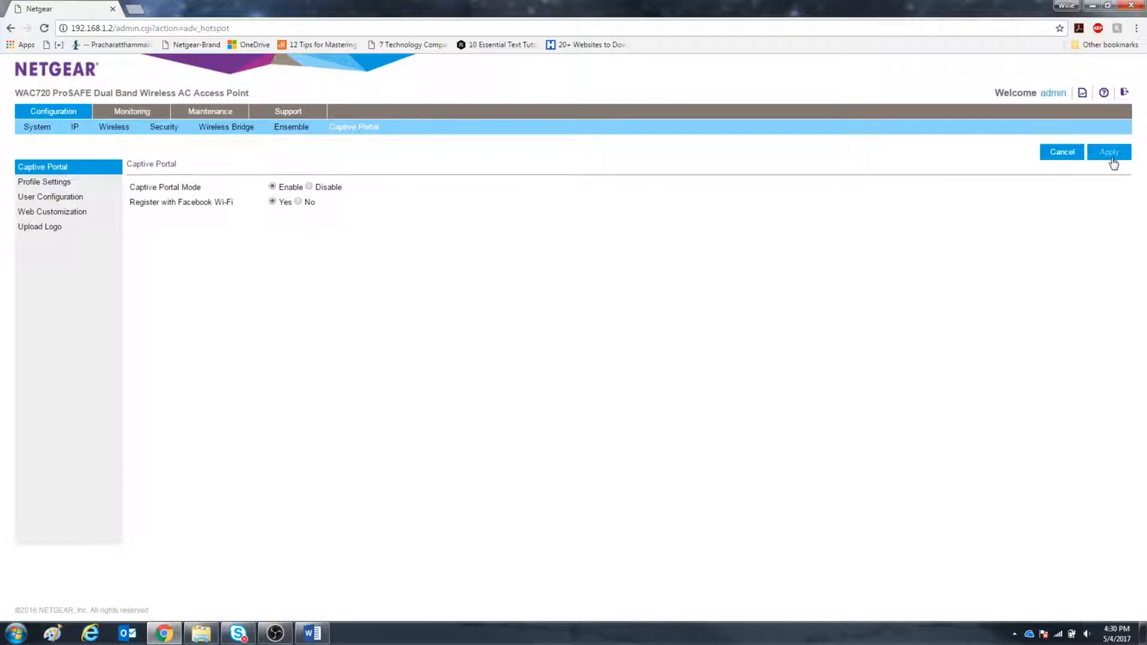
click(1109, 151)
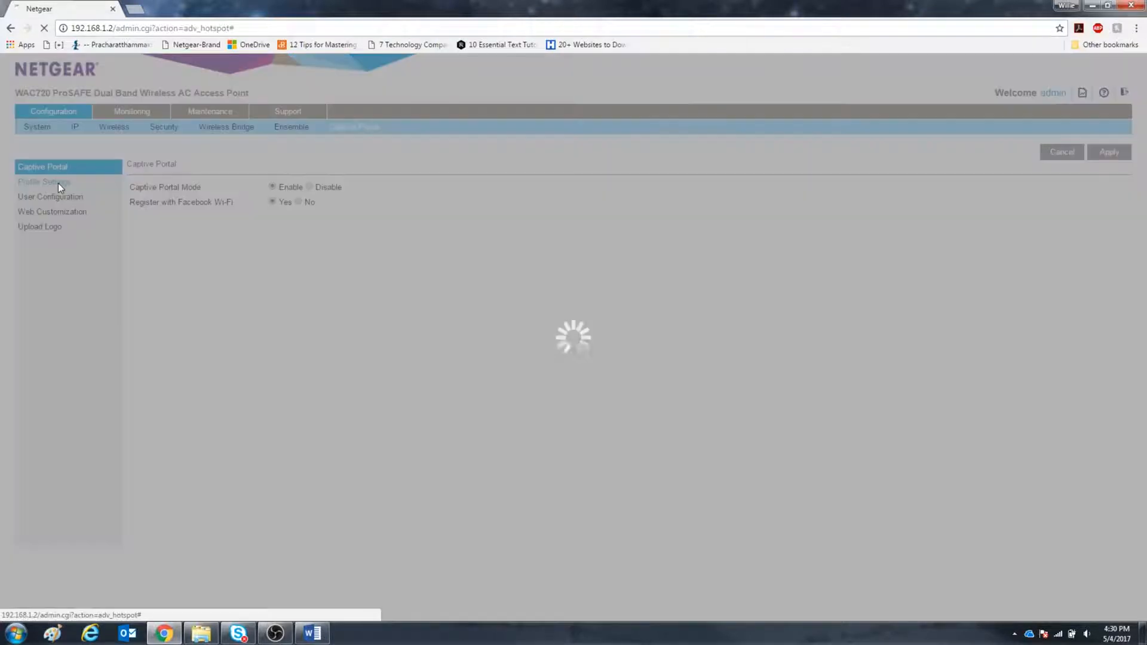
- Open Profile Settings and edit the NETGEAR captive portal profile
click(44, 181)
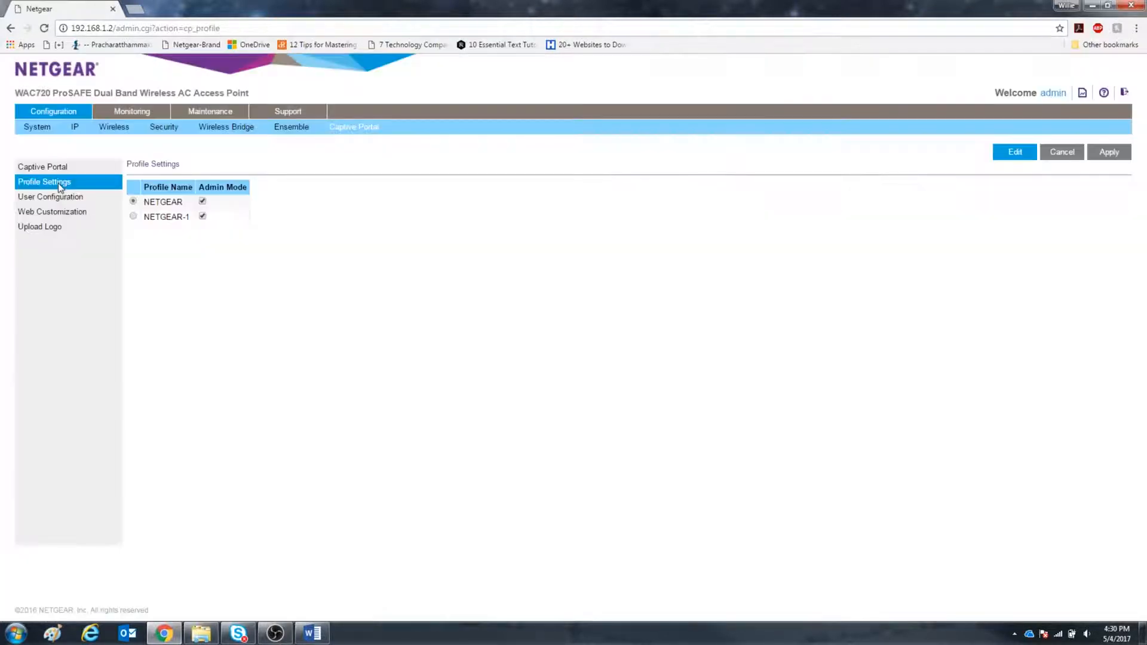
mouse_move(759, 172)
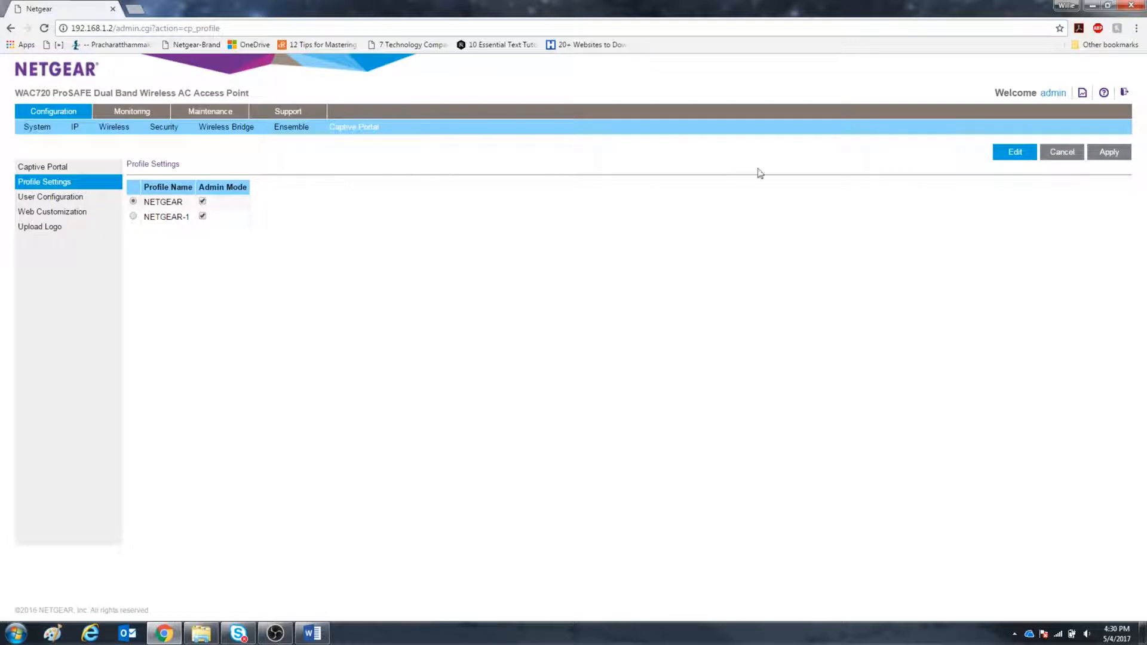
click(1014, 152)
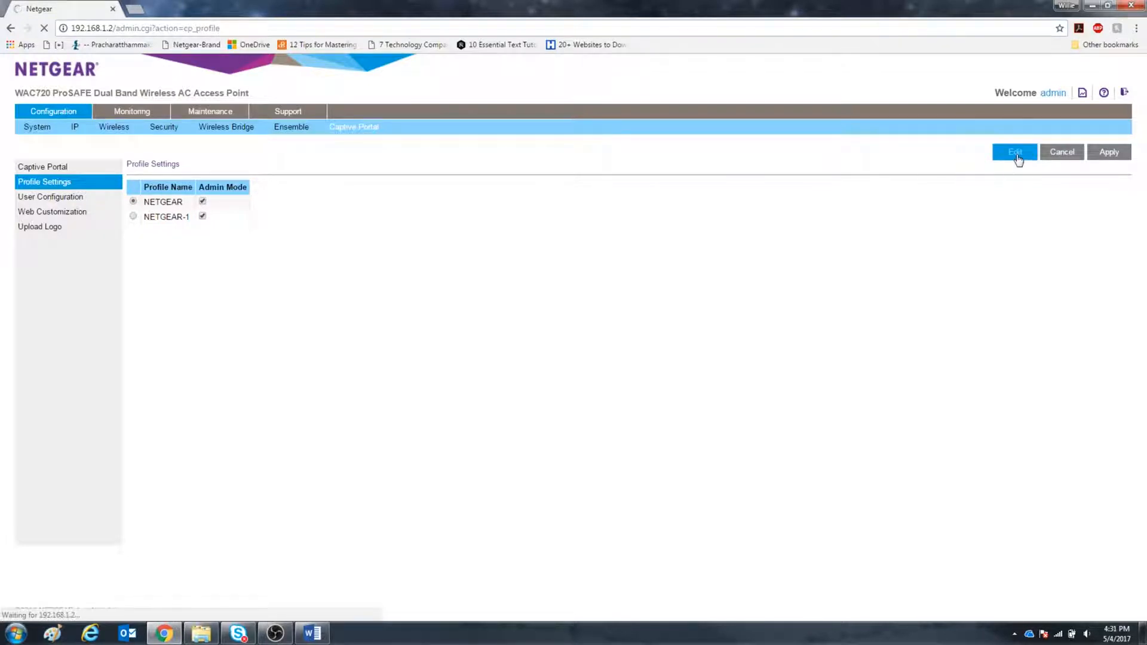
click(1013, 153)
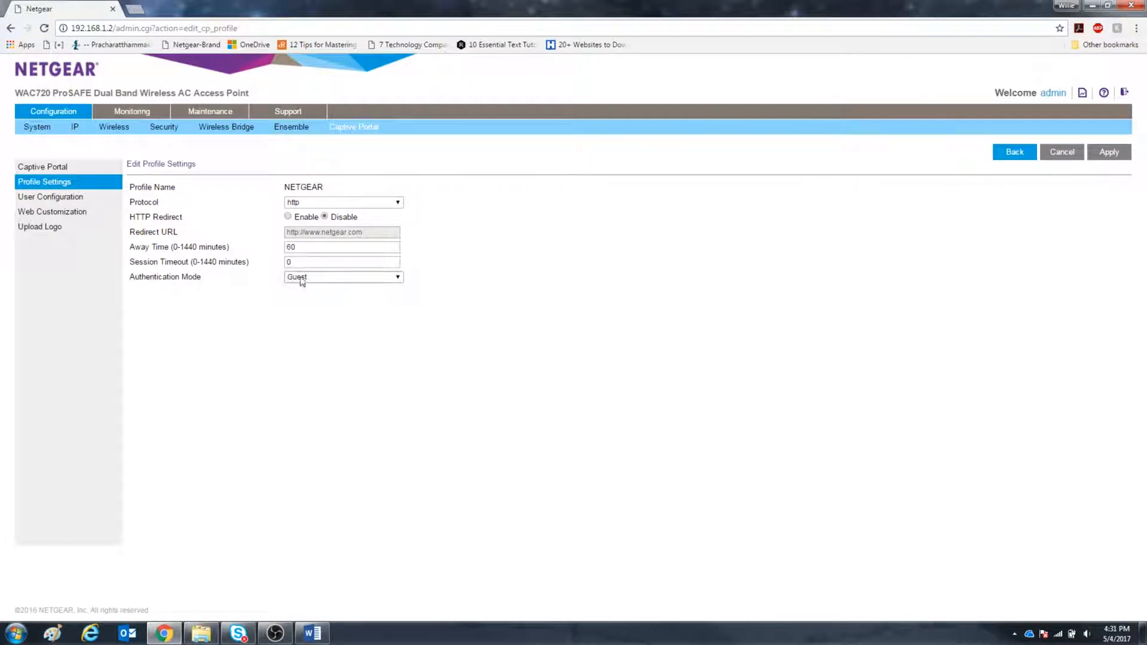
- Set Authentication Mode to Facebook Wi-Fi, then Add Page and confirm with OK
click(342, 276)
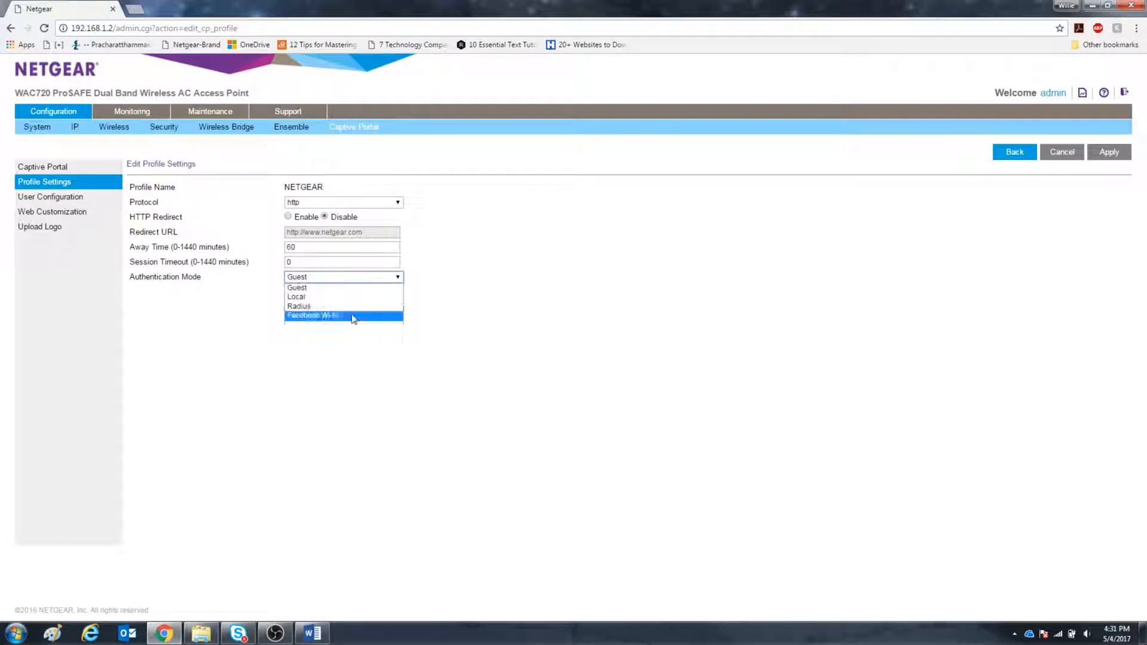
click(313, 315)
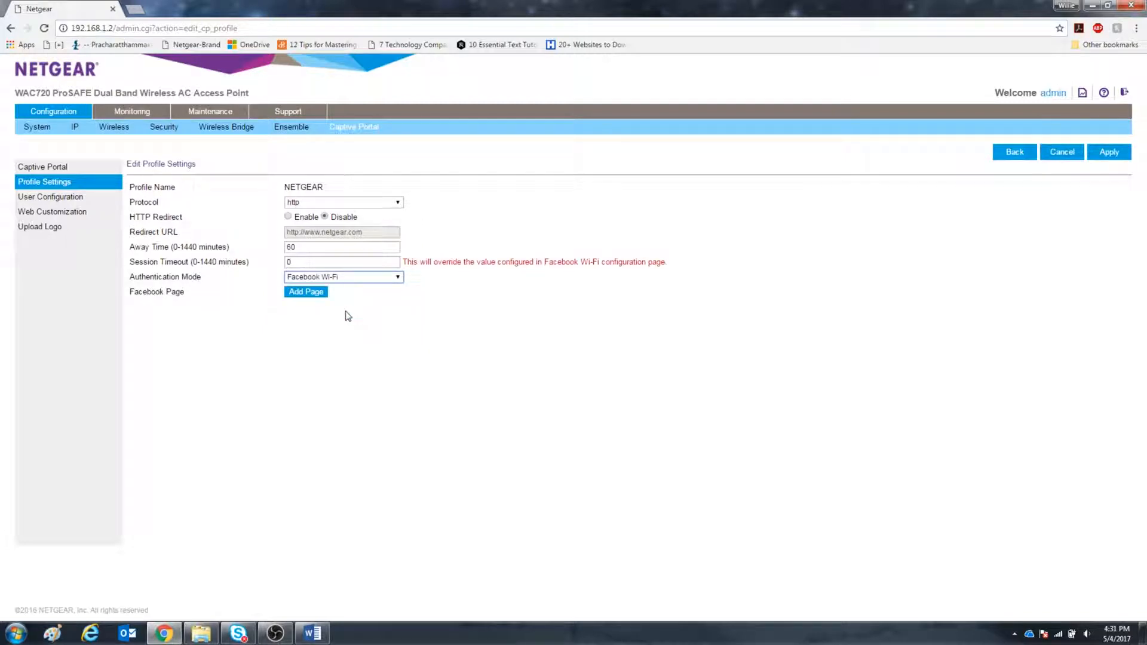
click(305, 291)
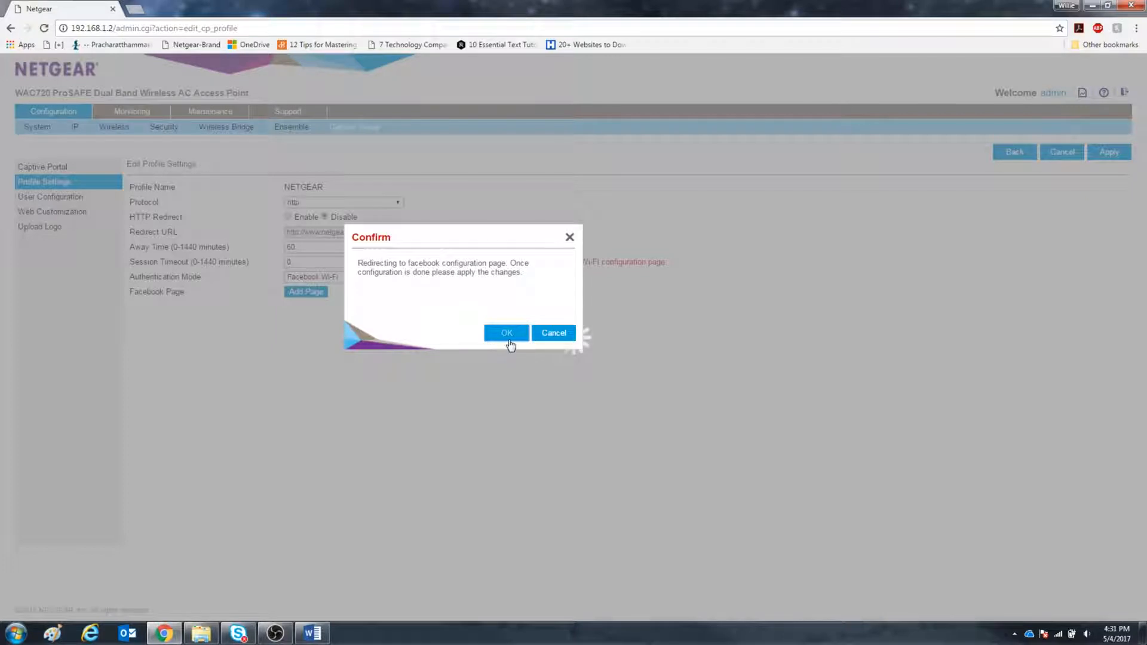
click(505, 333)
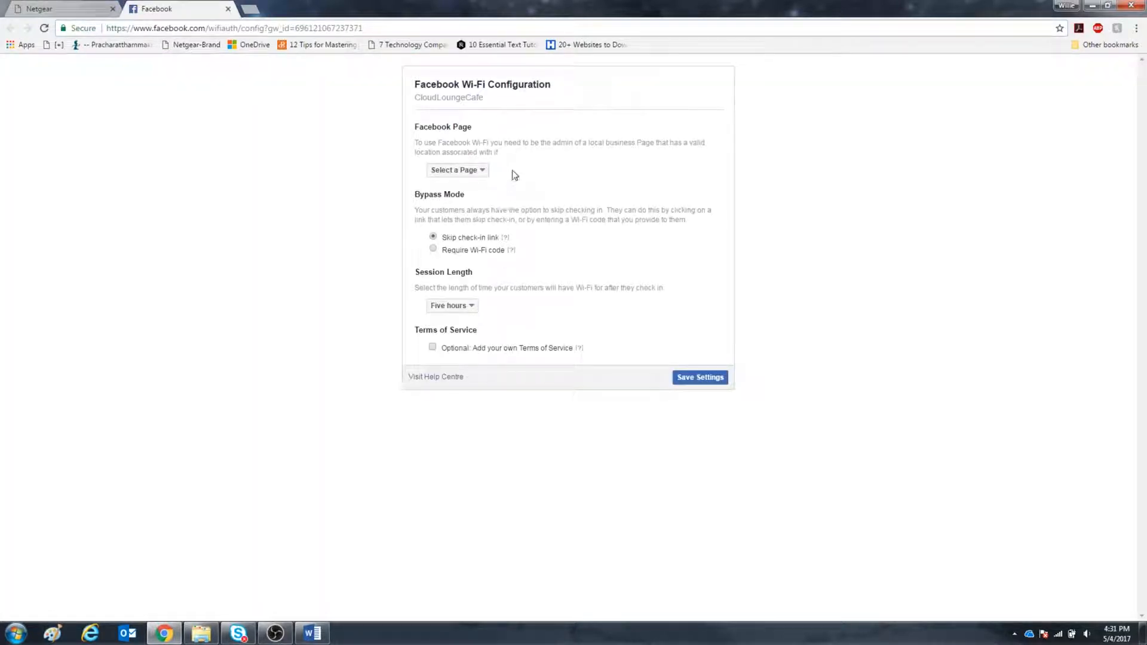
click(457, 169)
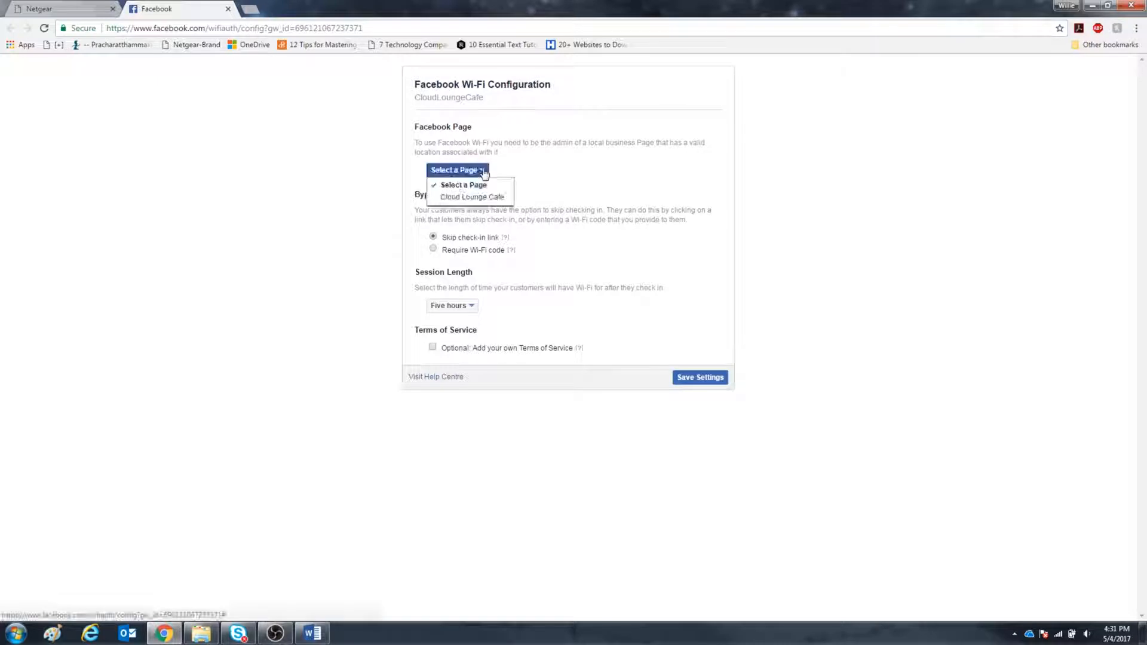
click(471, 196)
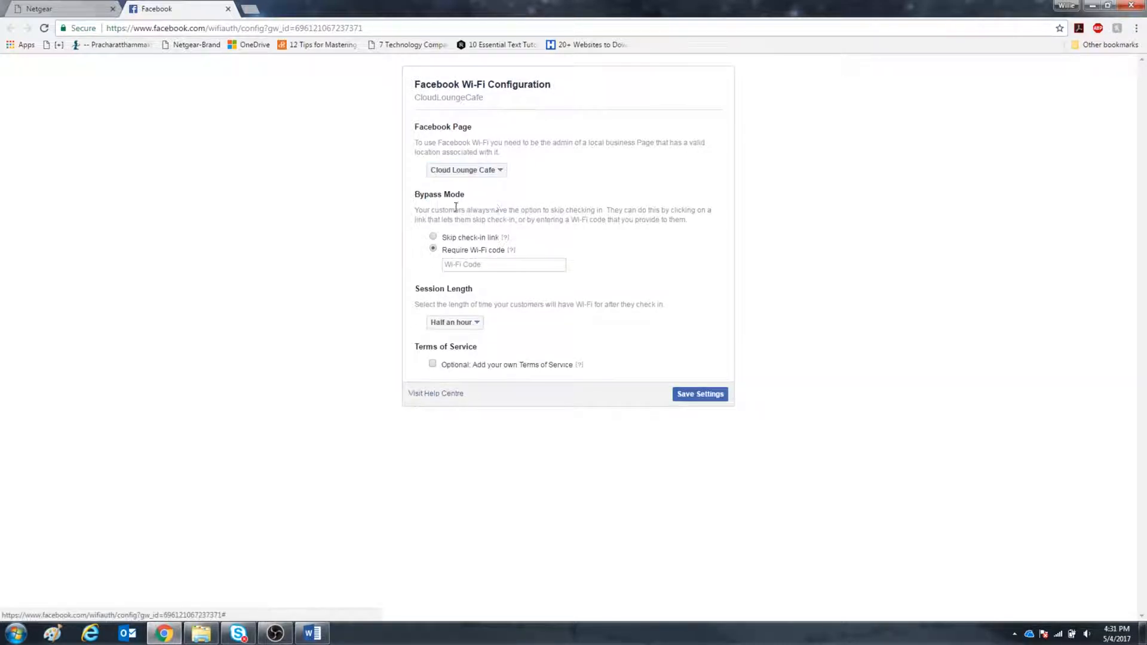
click(433, 237)
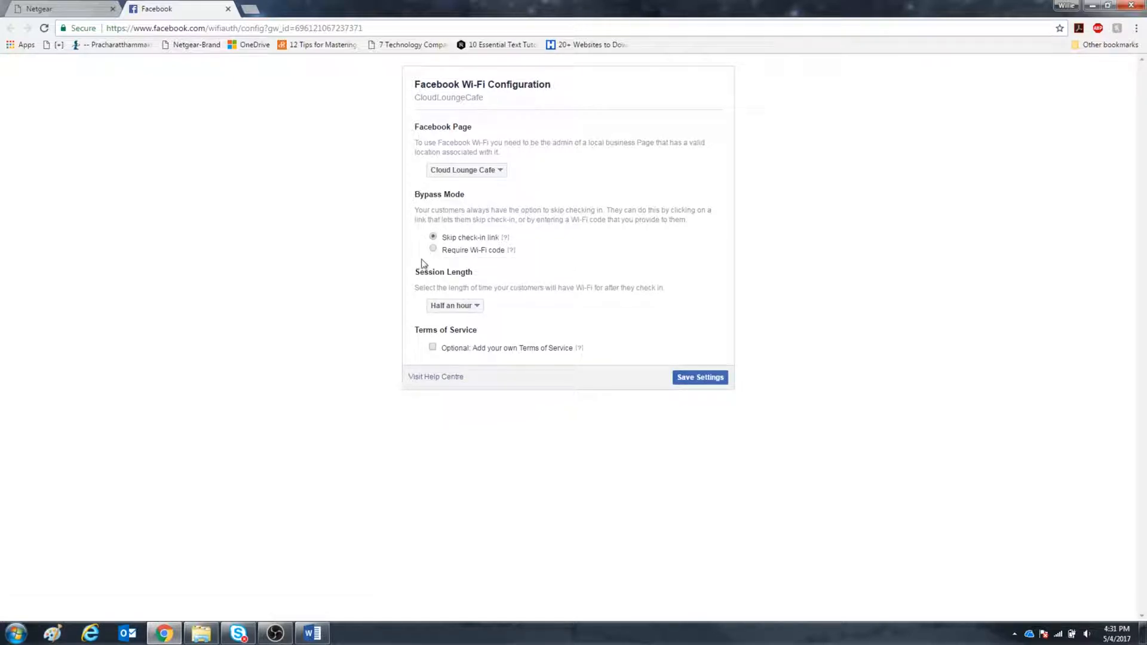
click(433, 250)
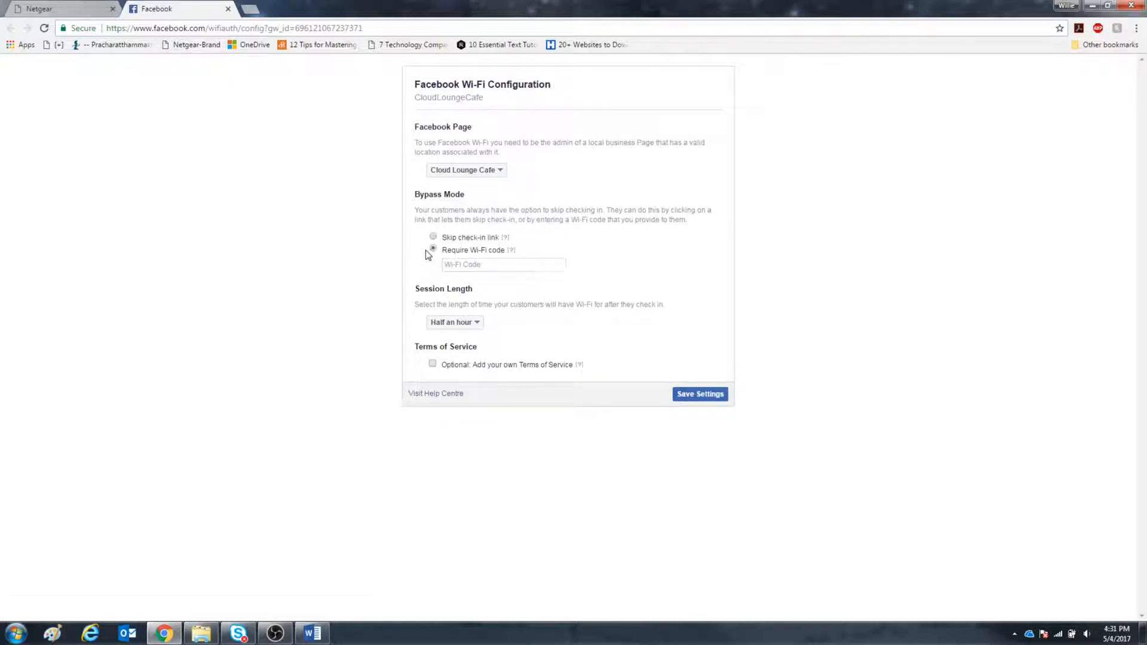
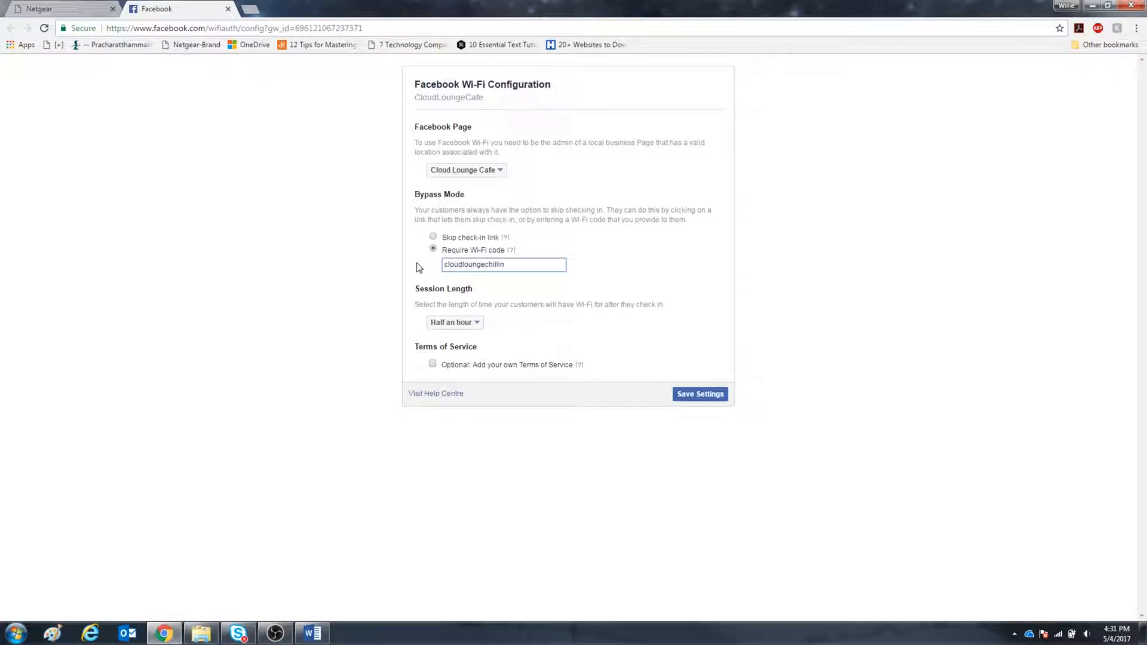
- Set session length to One day, enable custom terms of service, and save settings
click(453, 322)
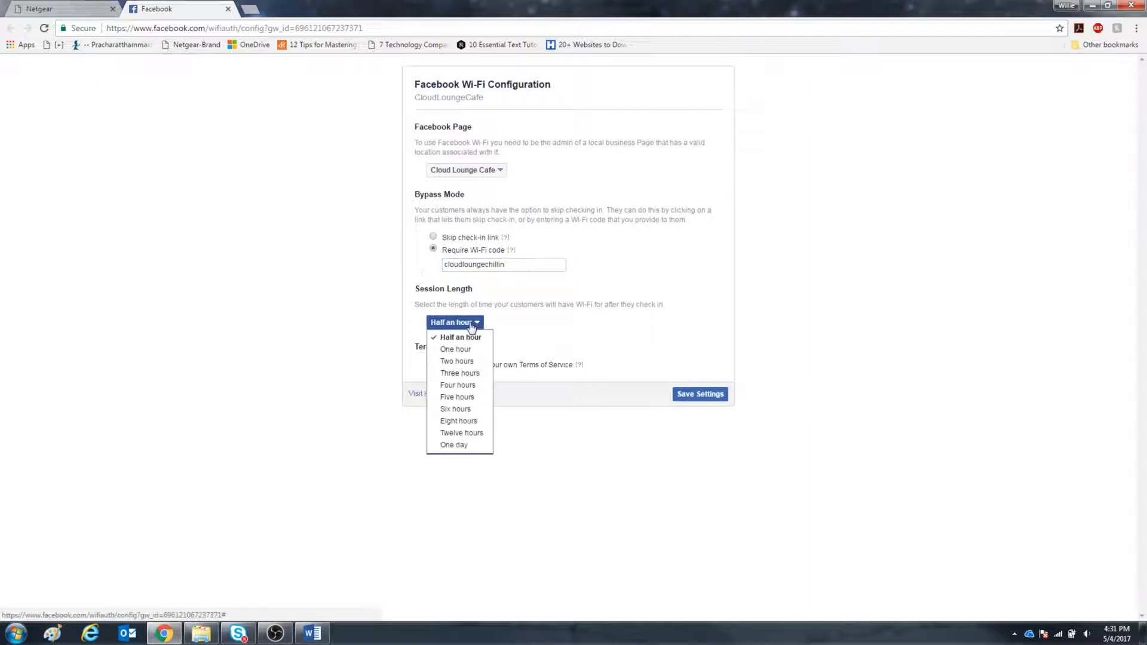
click(452, 444)
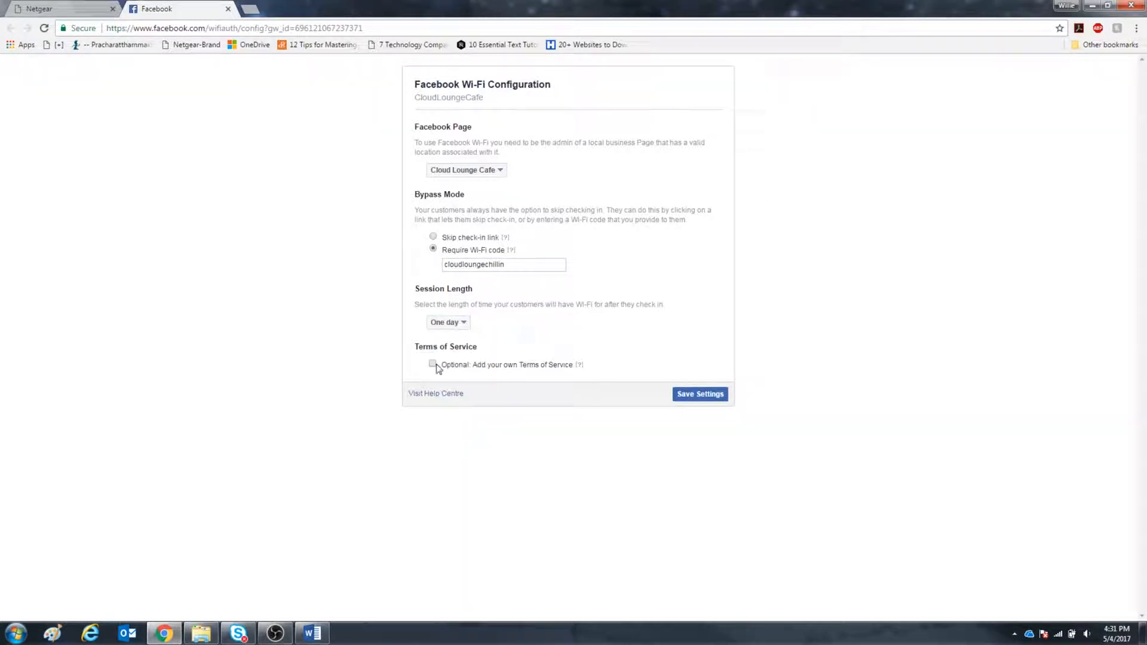
click(432, 364)
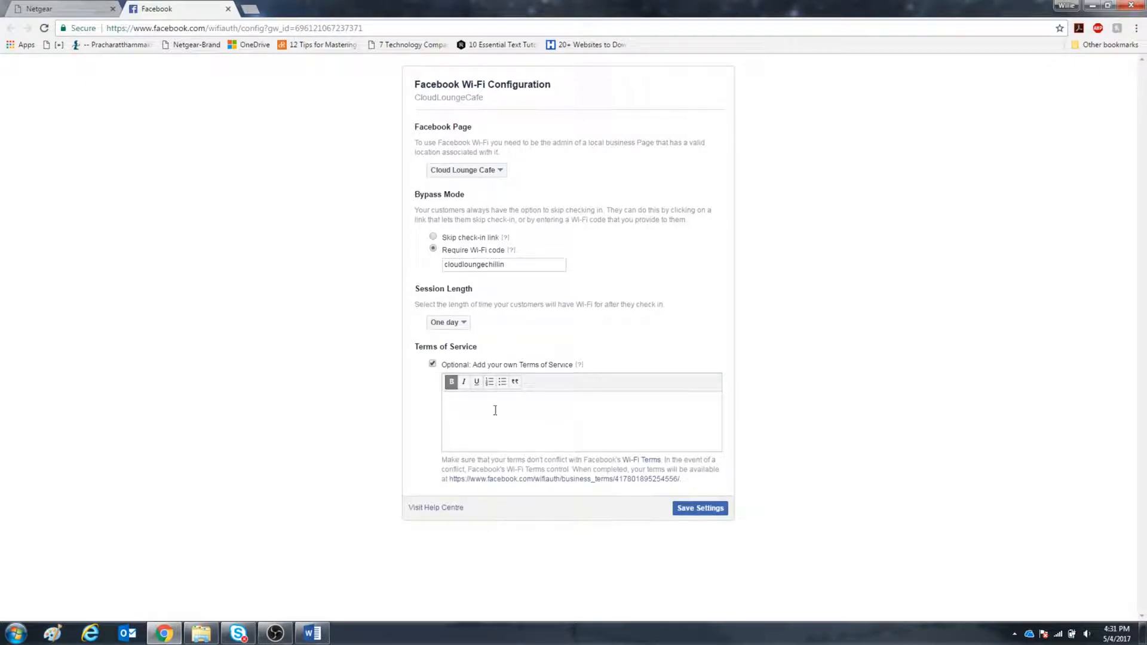
click(698, 508)
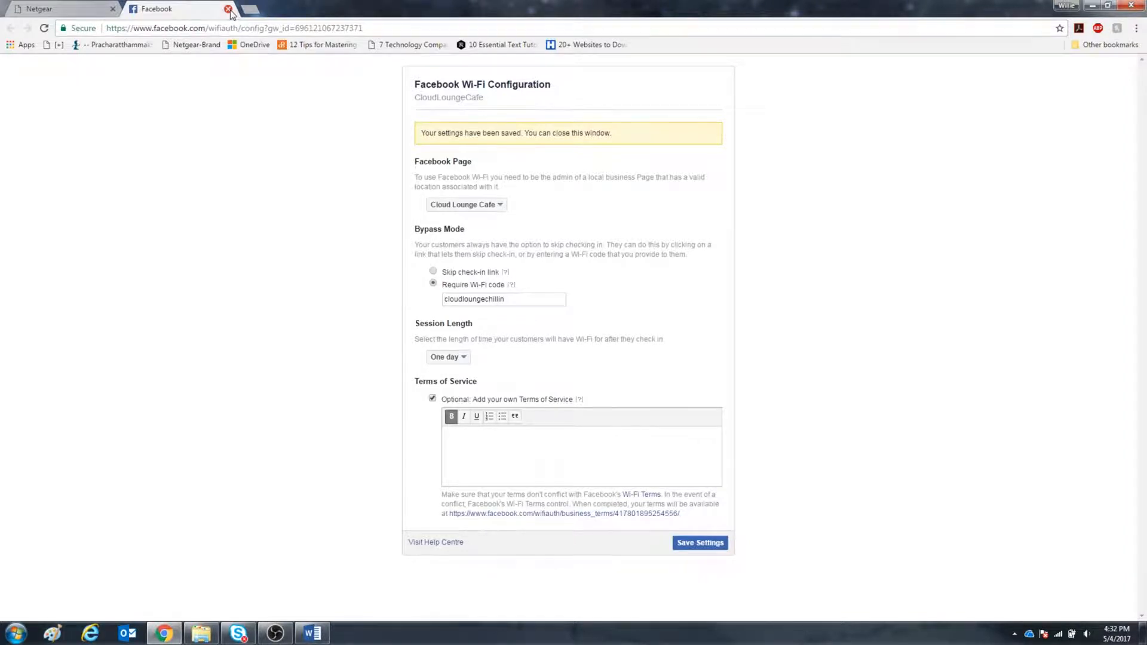
- Close the Facebook tab and apply the NETGEAR profile linked to Cloud Lounge Cafe
click(229, 9)
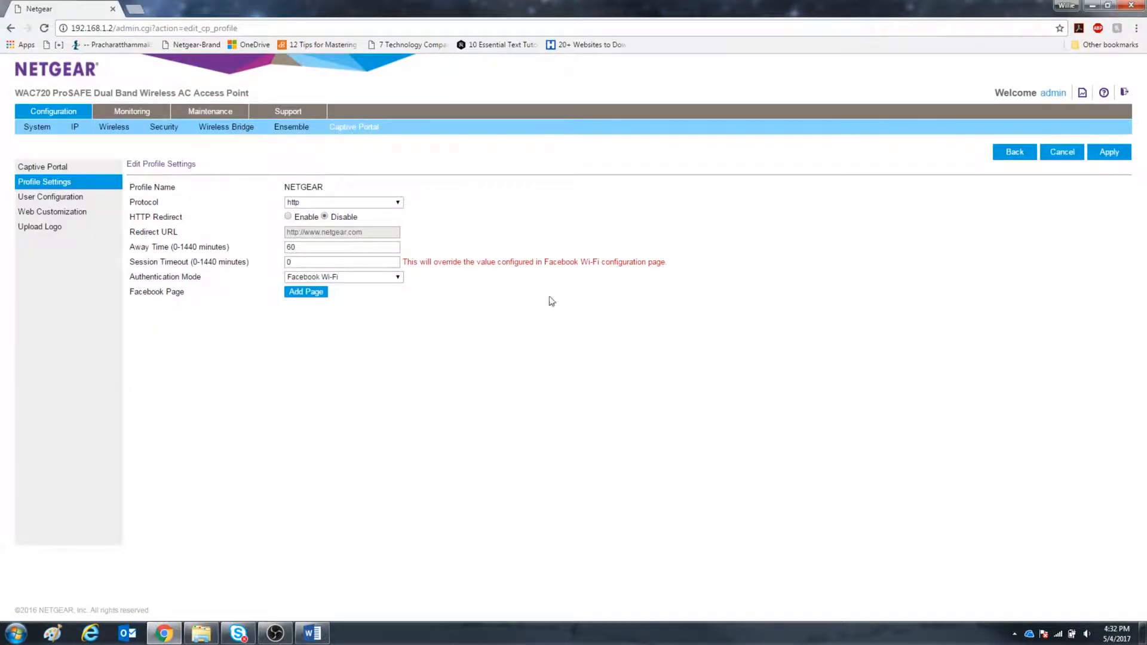
click(1108, 151)
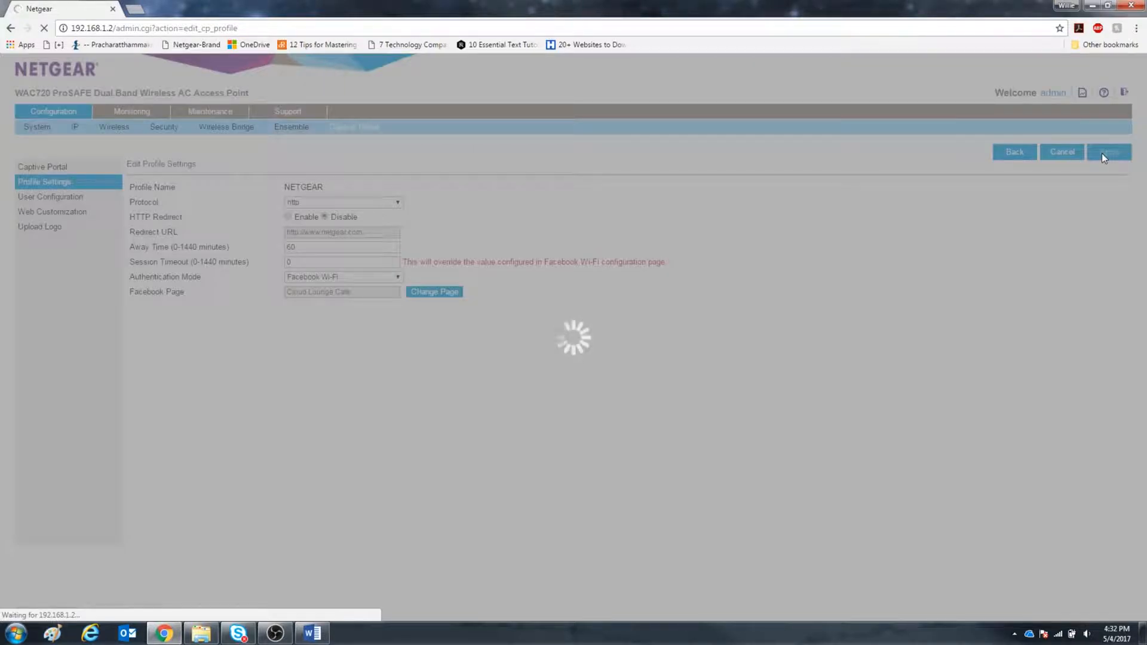
click(1109, 151)
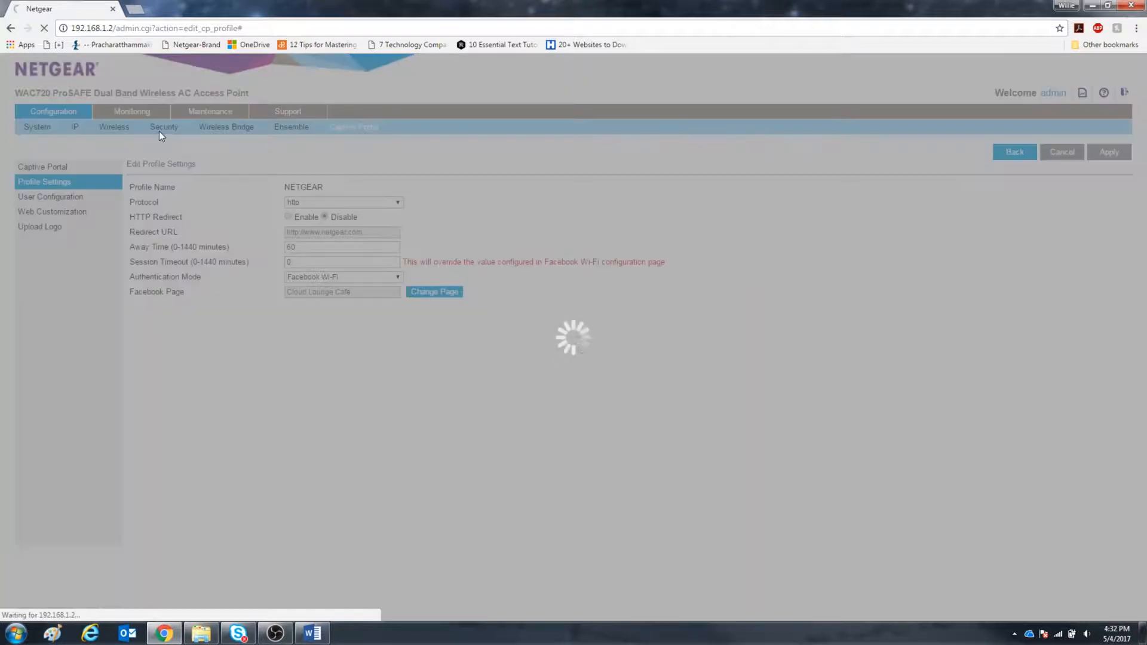
- Open the wireless security profiles and edit the CloudLoungeCafe5G profile
click(164, 126)
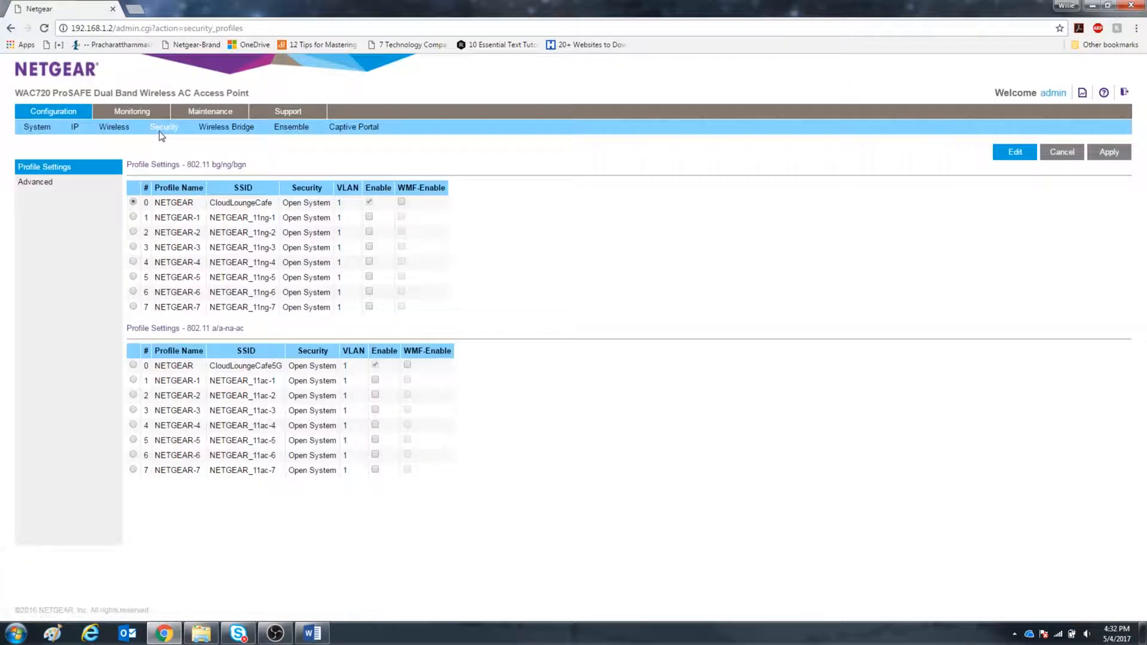
mouse_move(136, 178)
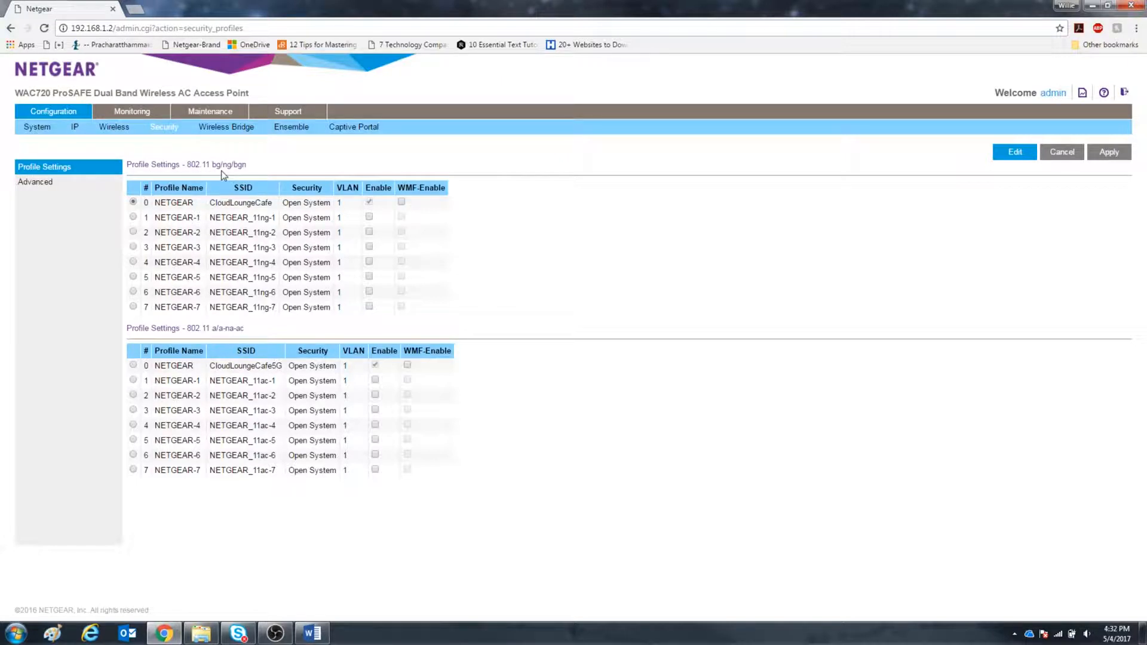
mouse_move(151, 339)
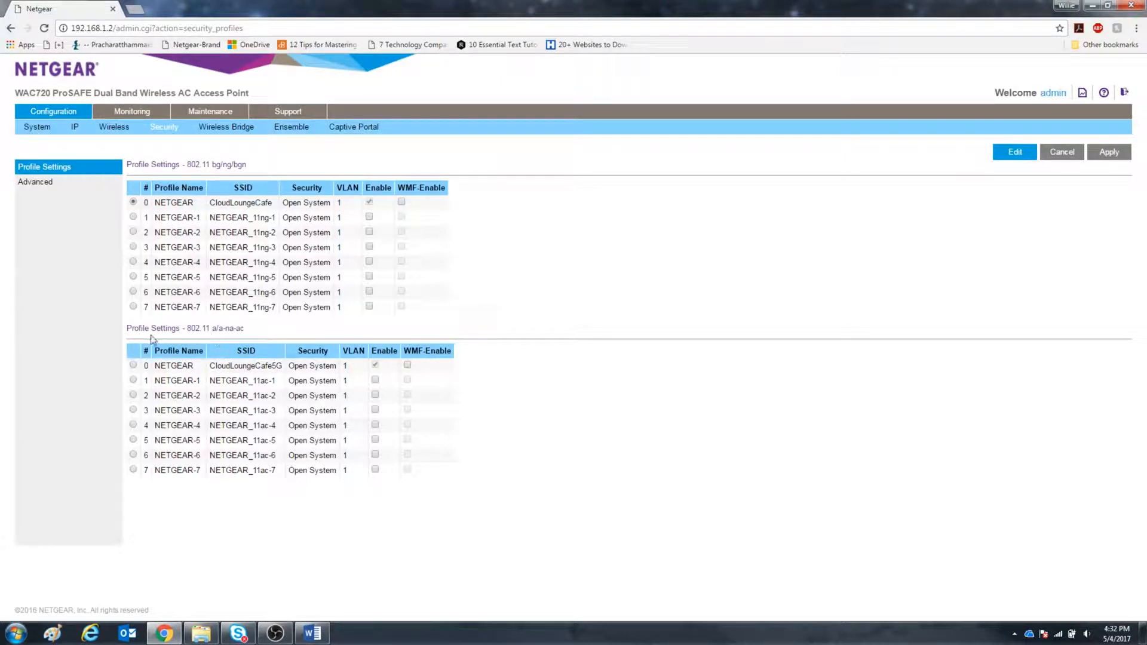
mouse_move(228, 330)
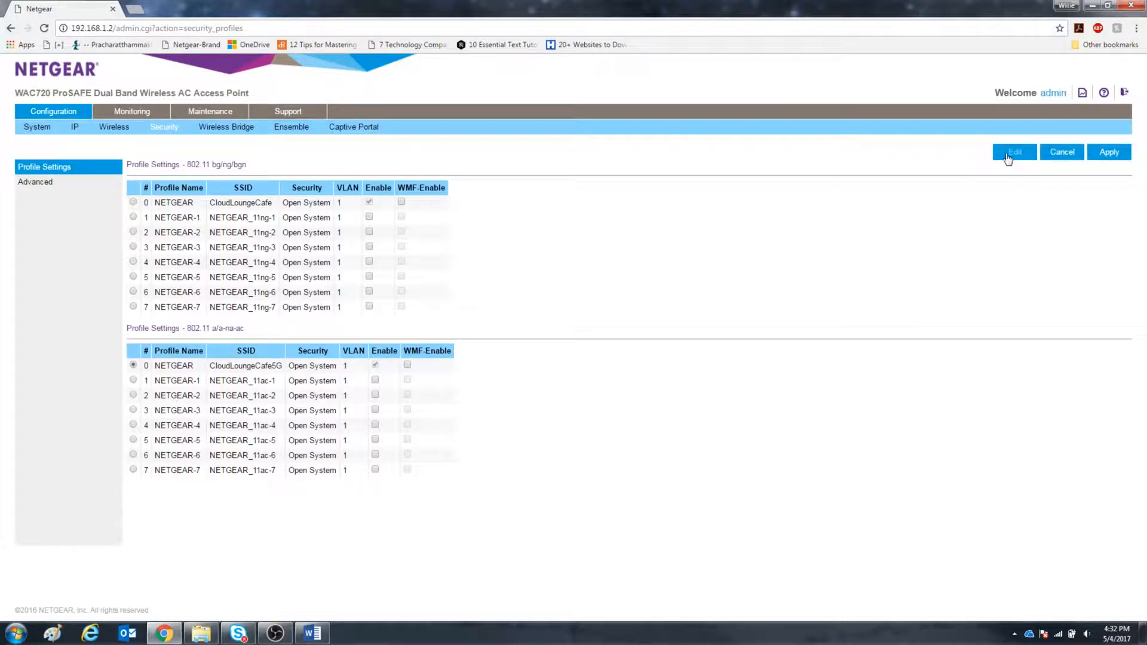
click(1014, 152)
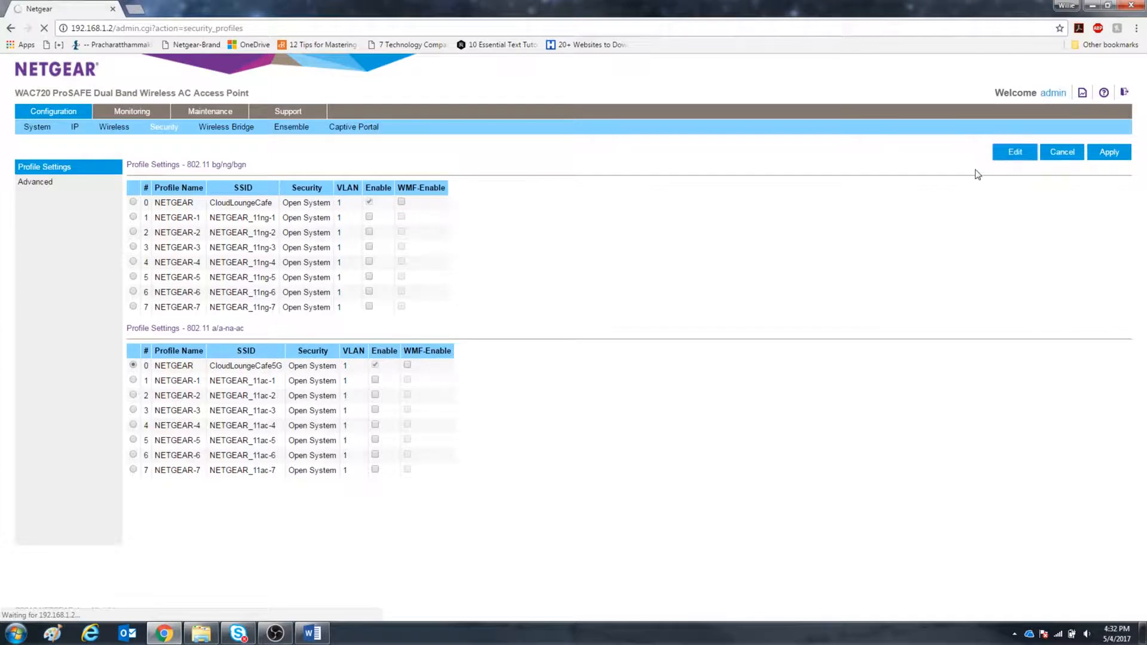
click(1014, 151)
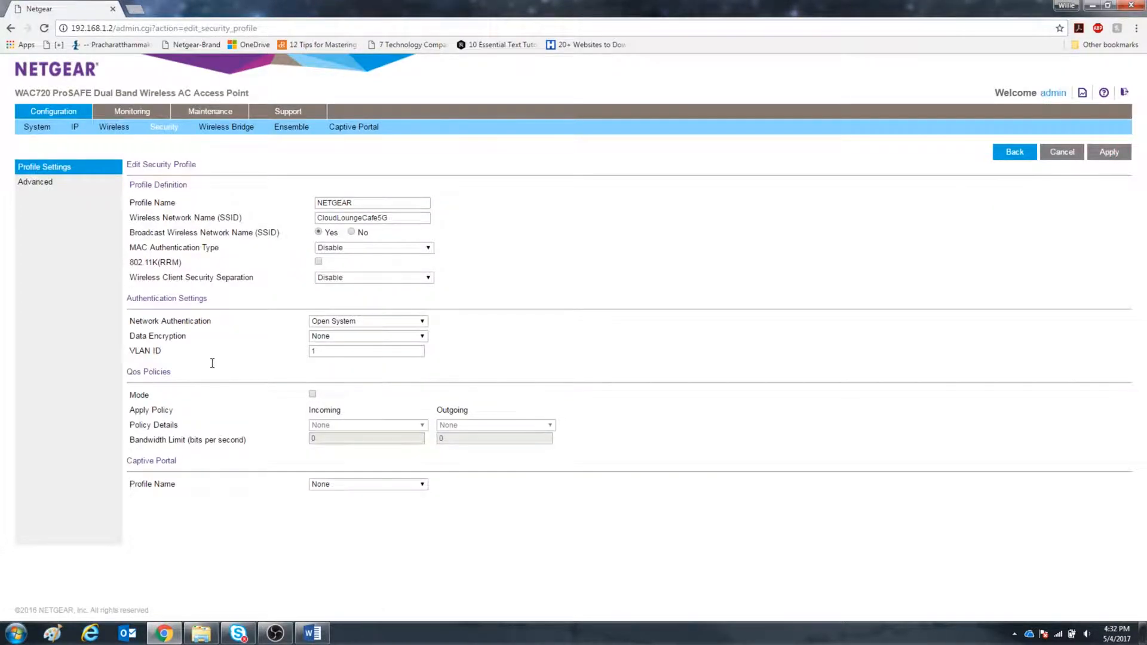
- Set Captive Portal Profile Name to NETGEAR, apply, and confirm with OK
click(368, 483)
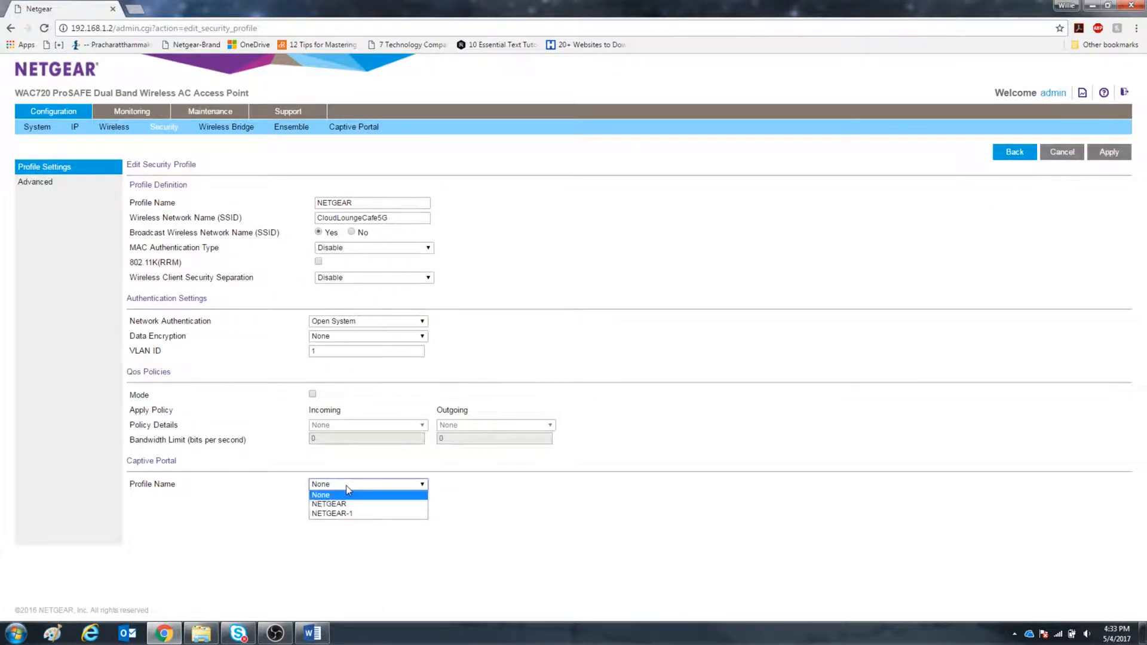
click(320, 494)
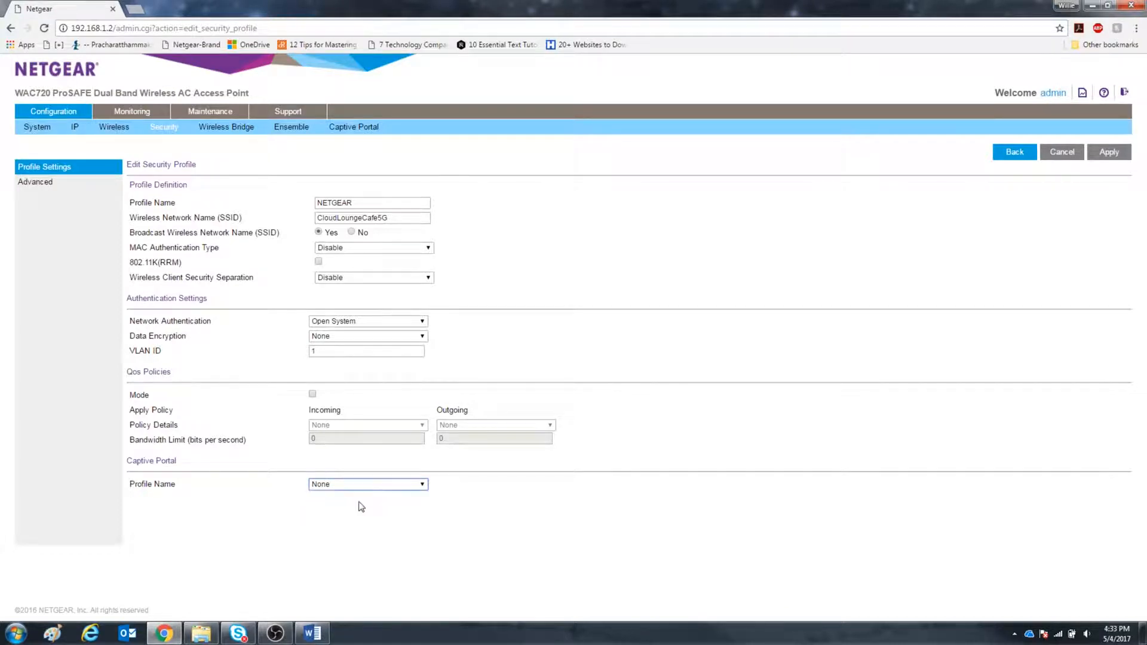
click(367, 483)
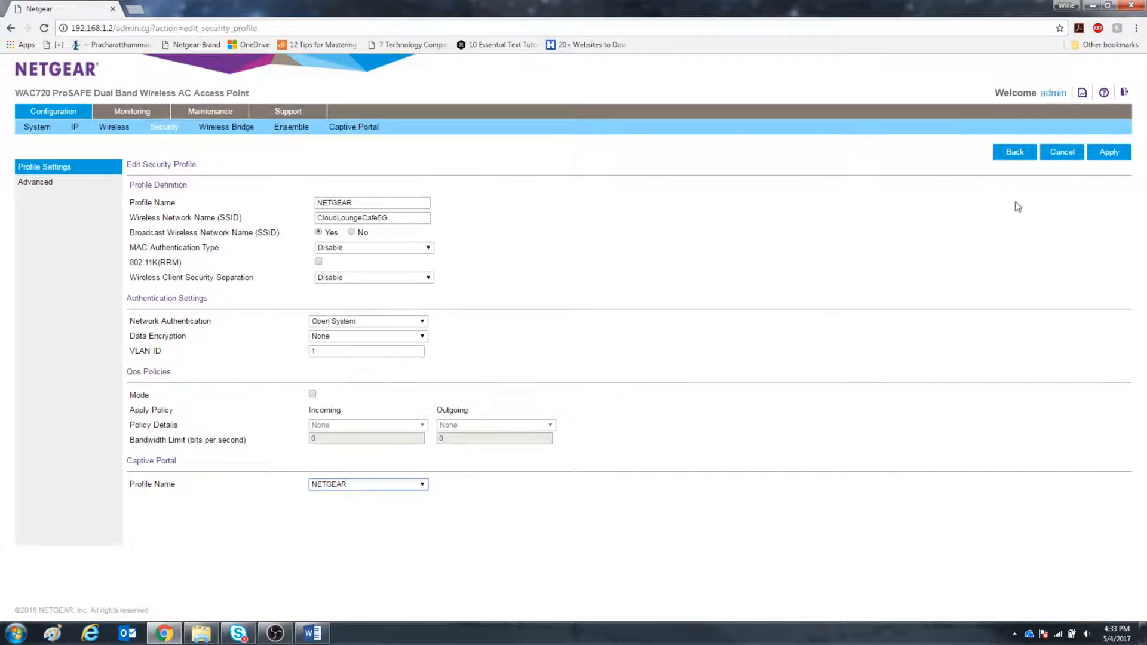
click(1108, 151)
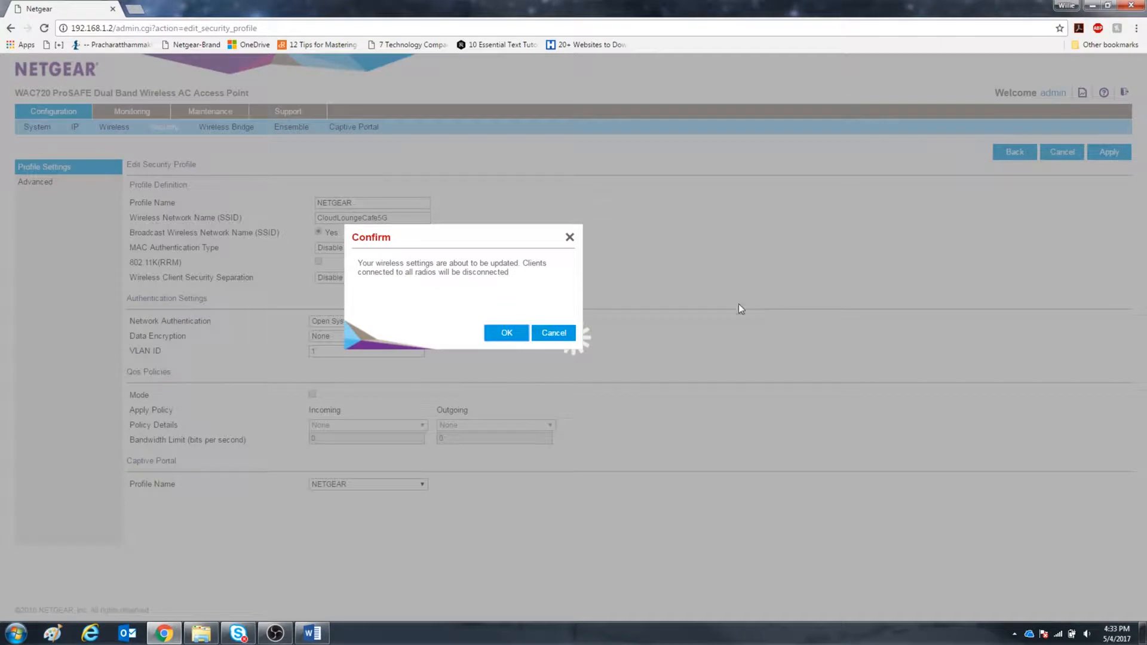
mouse_move(506, 333)
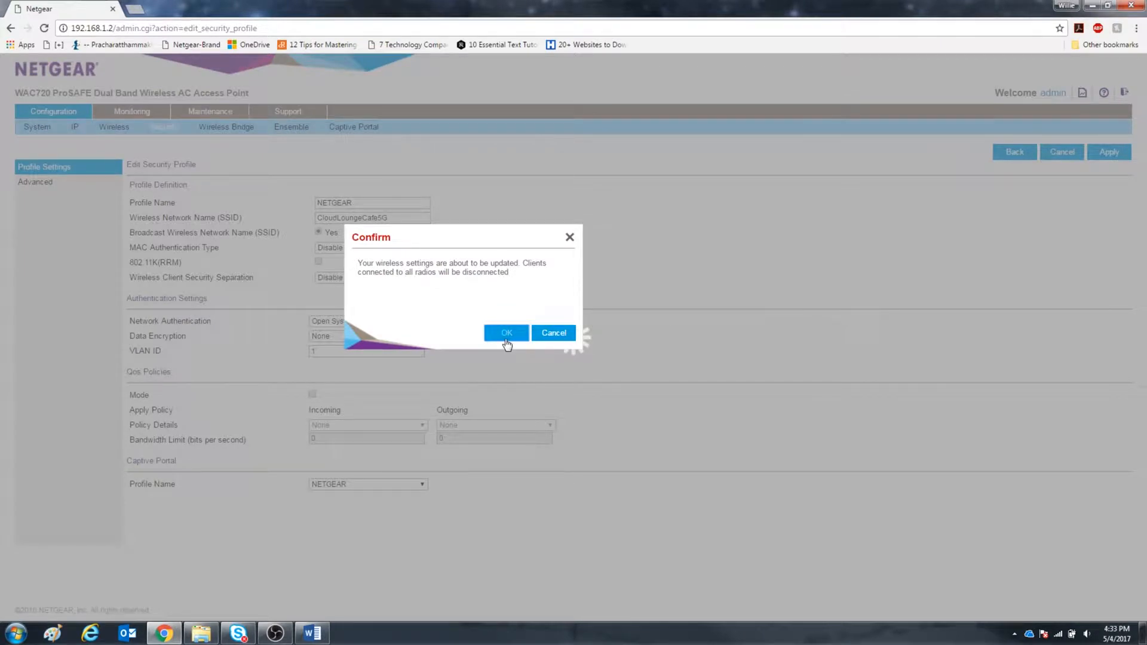
click(506, 333)
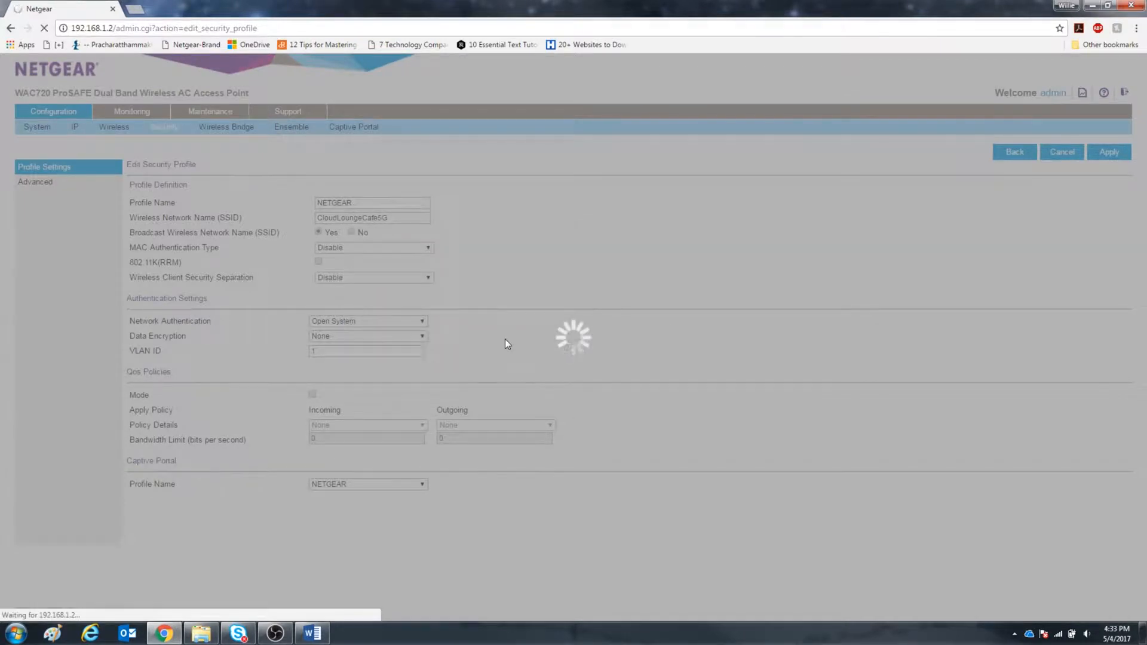